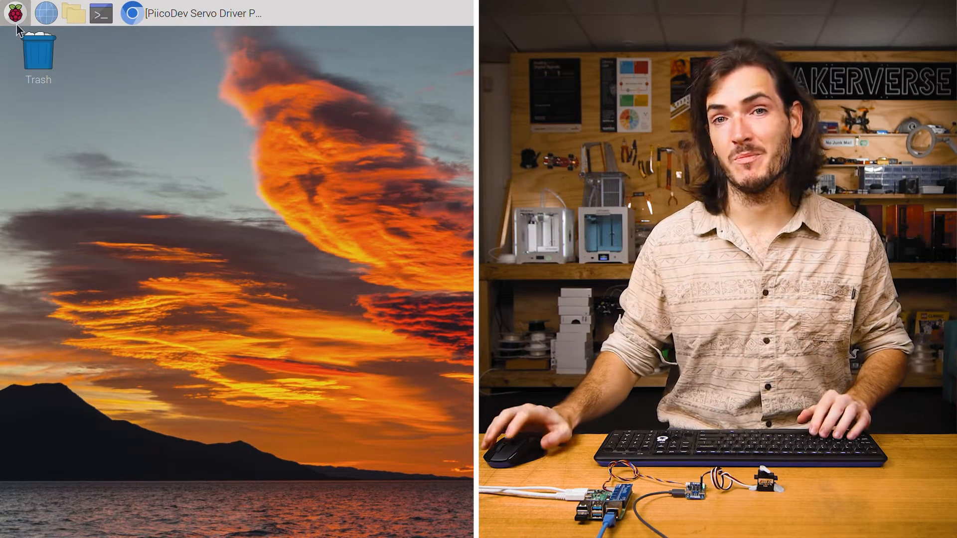
Enable the I2C interface in Raspberry Pi Configuration's Interfaces settings and confirm
click(12, 13)
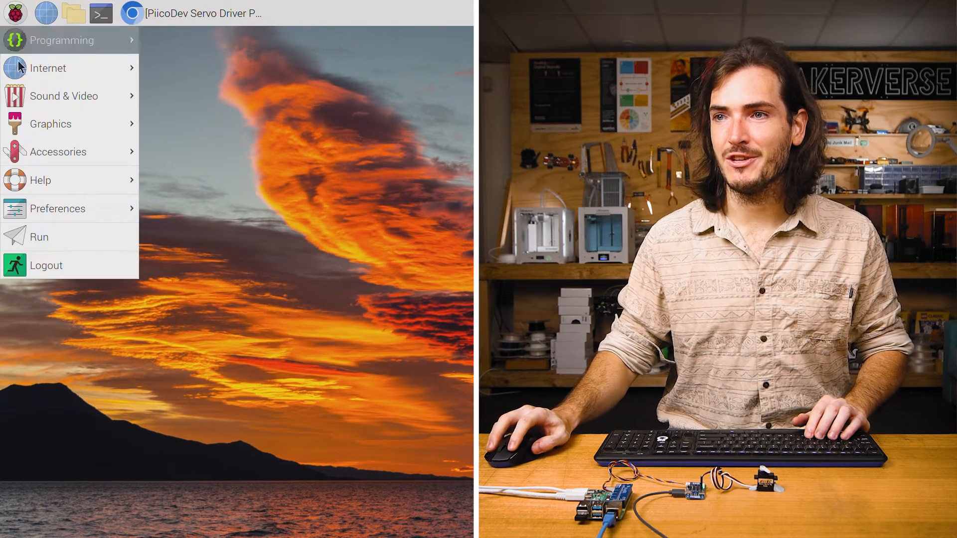
click(58, 208)
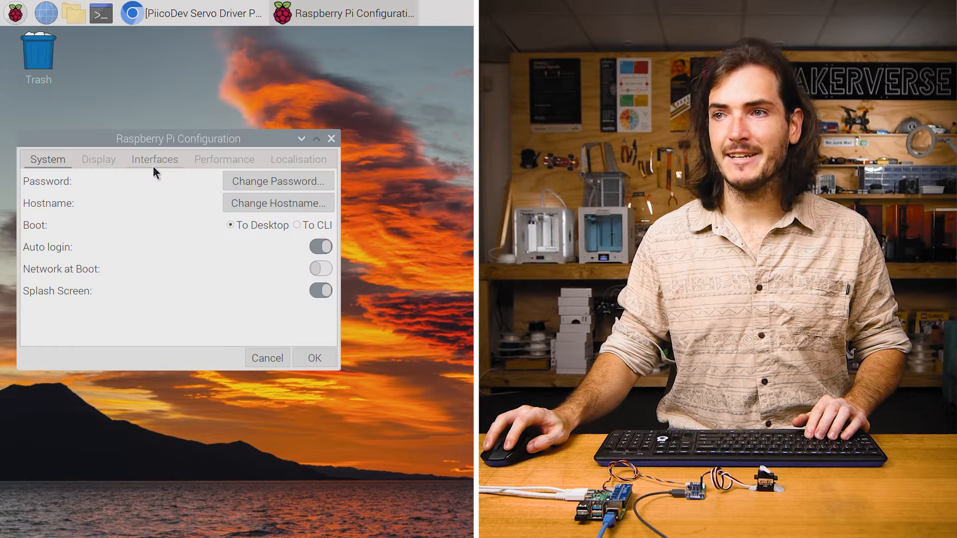
click(155, 159)
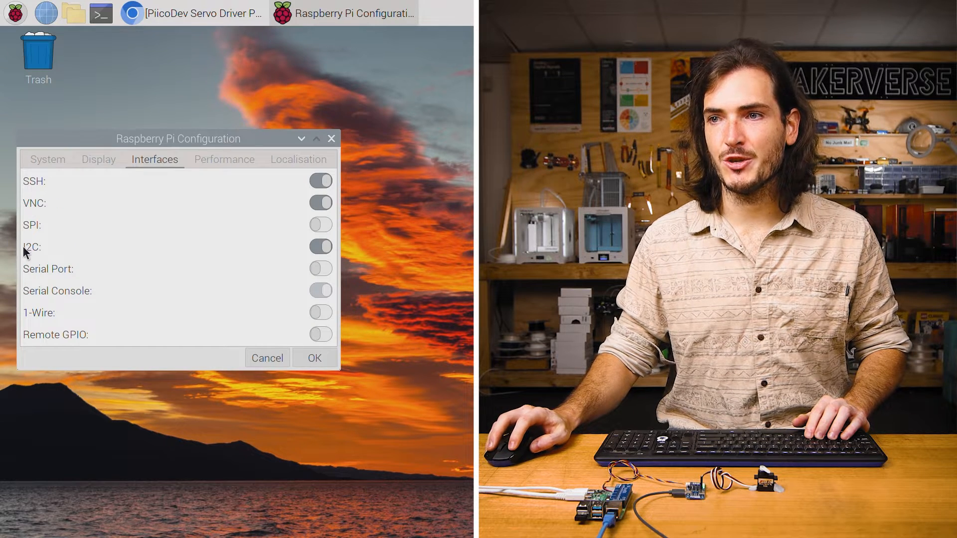
click(320, 246)
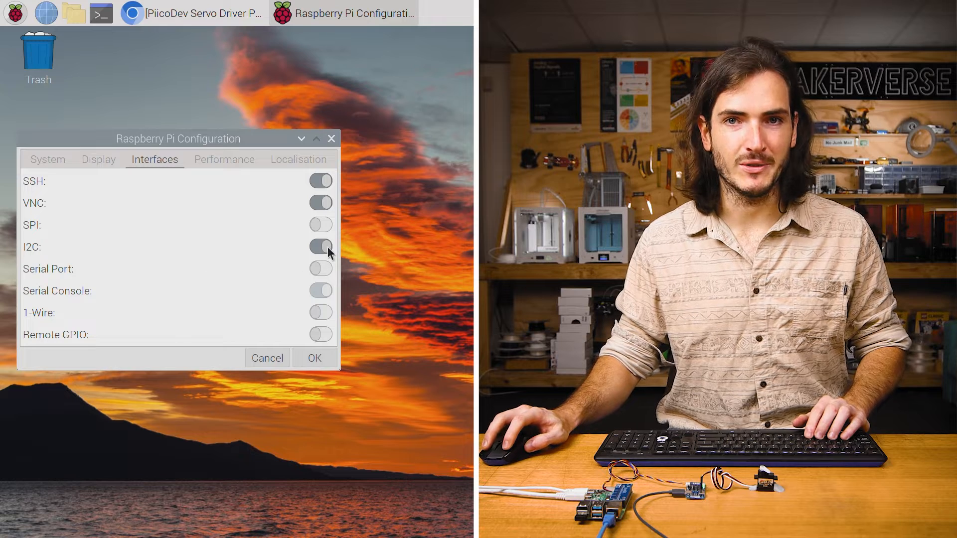
click(15, 13)
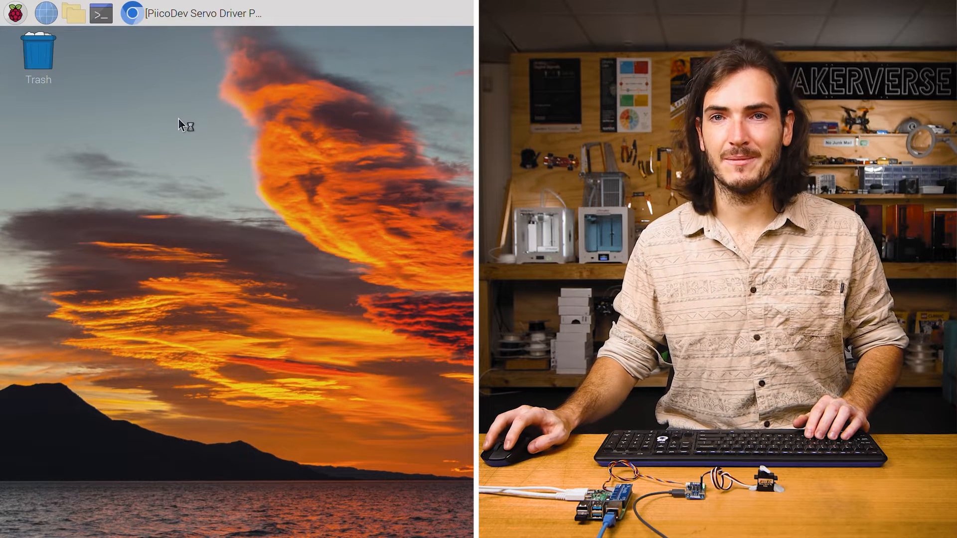
Check in Manage packages that piicodev 1.8.0 is installed, then close the manager
click(130, 13)
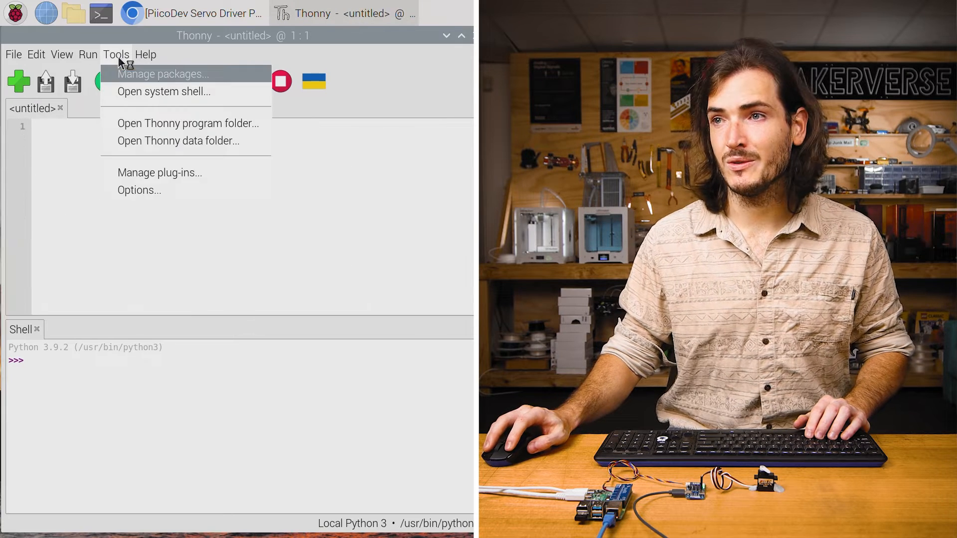
click(163, 73)
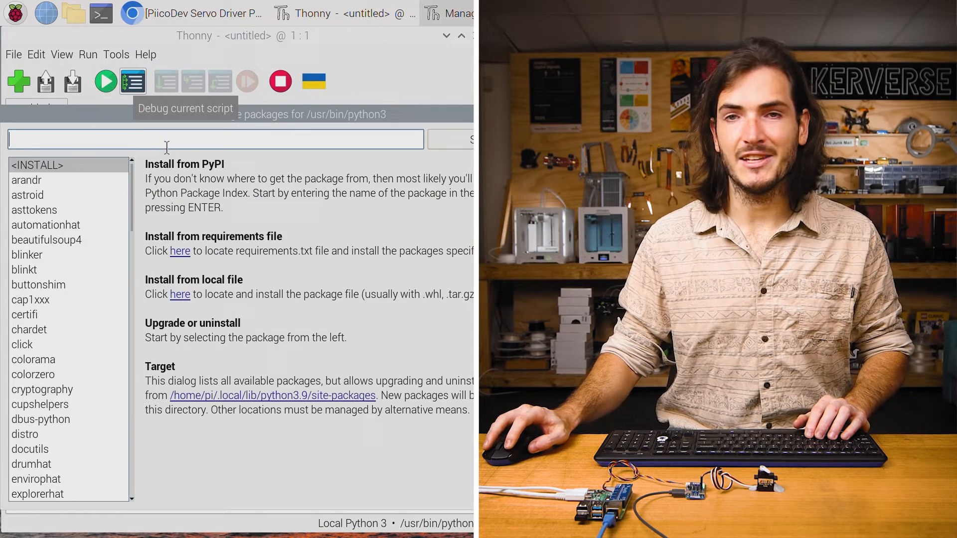
text(piico)
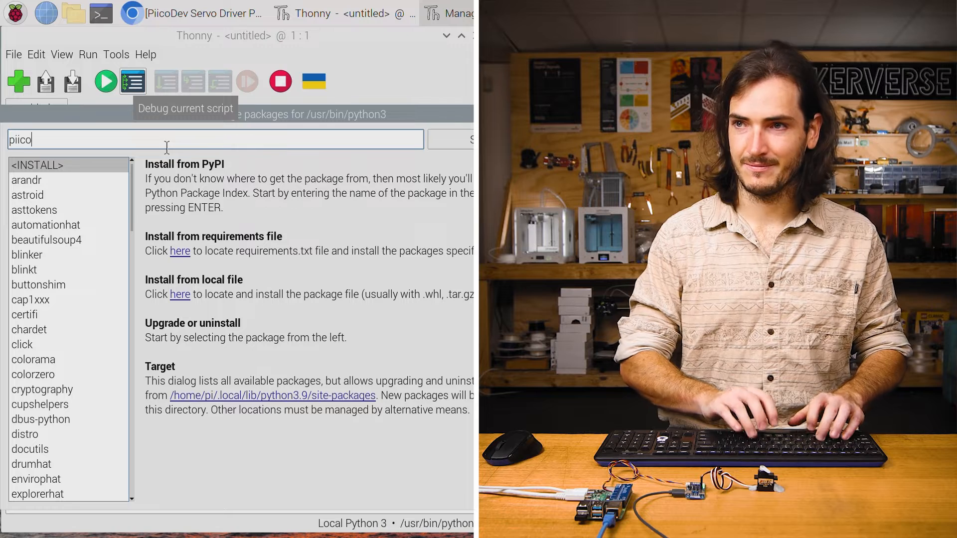
text(dev)
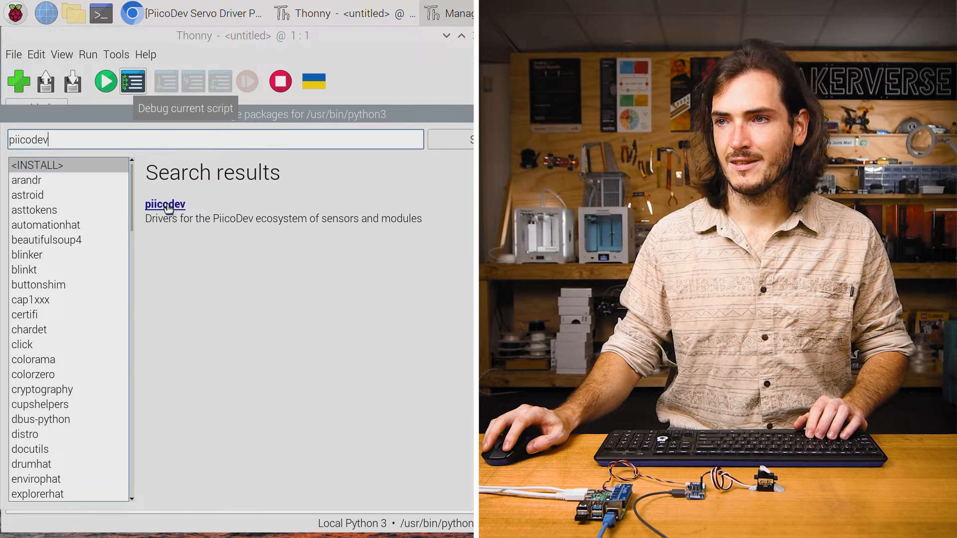
click(165, 203)
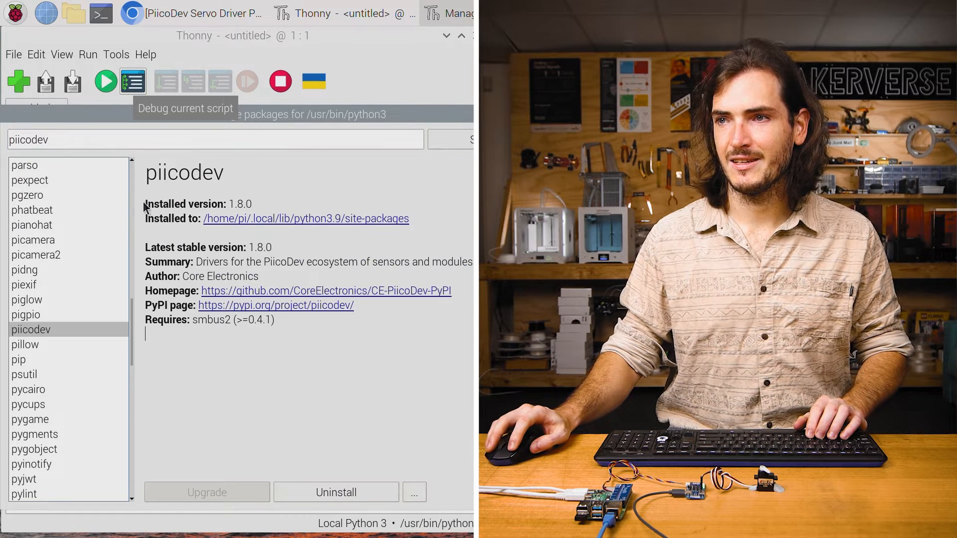
mouse_move(197, 476)
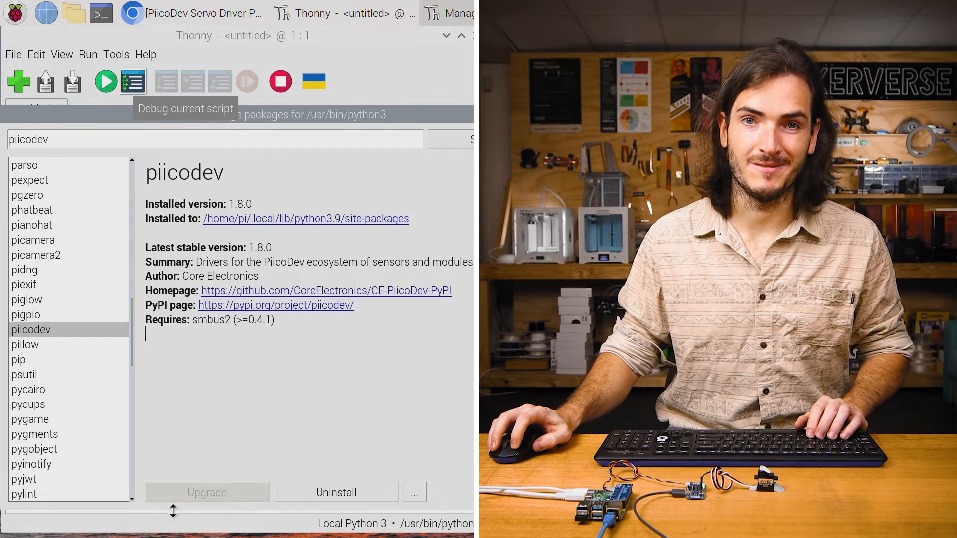
click(133, 13)
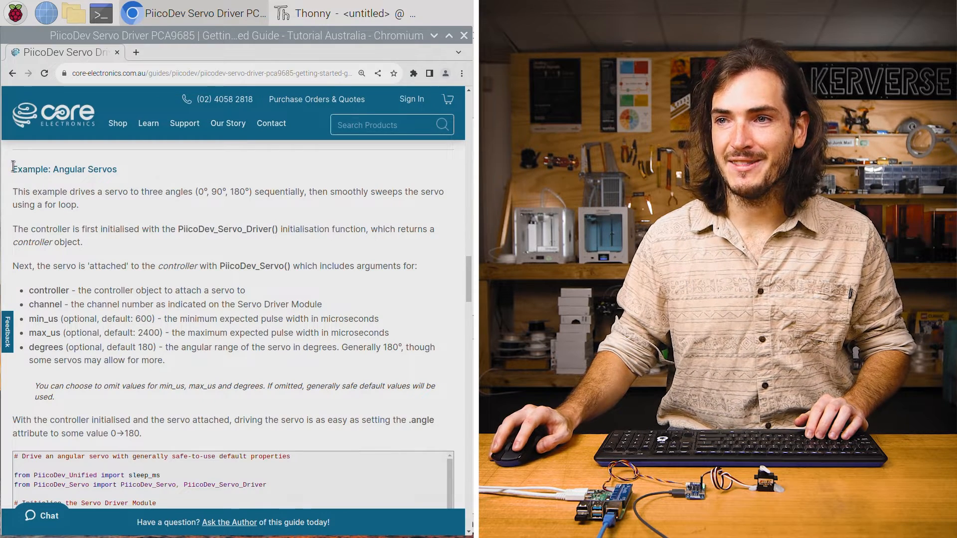
Scroll the PiicoDev Servo Driver guide down to the Angular Servos example code
scroll(down, 3)
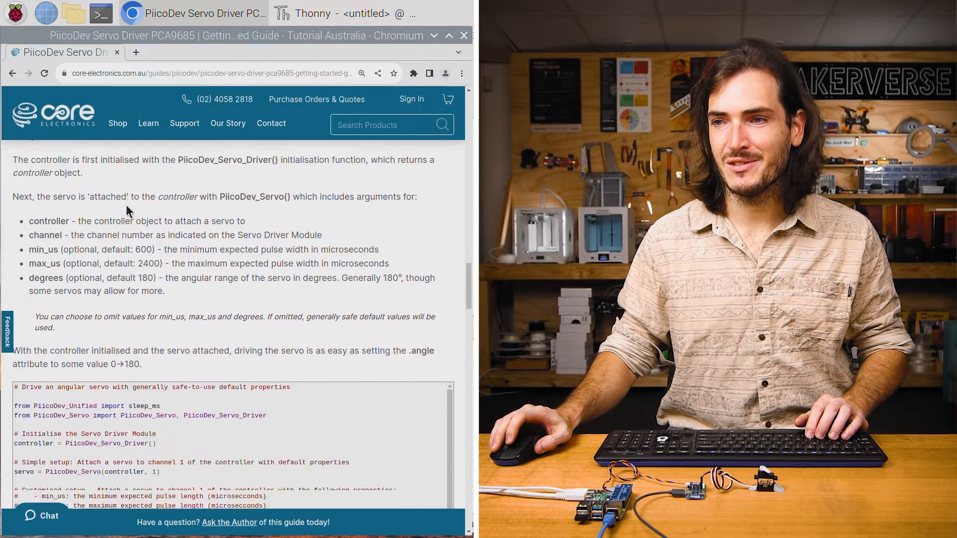
scroll(down, 3)
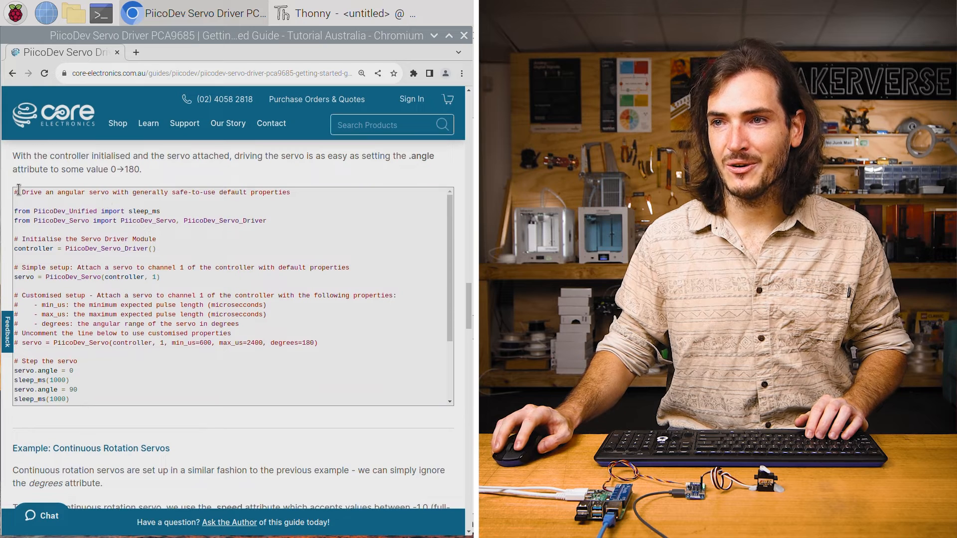
scroll(down, 3)
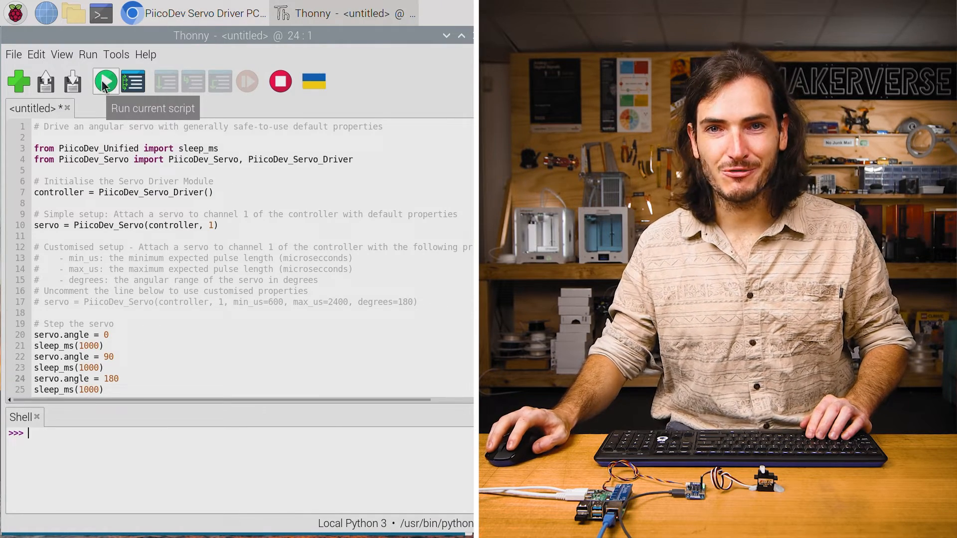
Run the pasted angular servo script and highlight the sleep_ms and PiicoDev_Servo imports
click(105, 81)
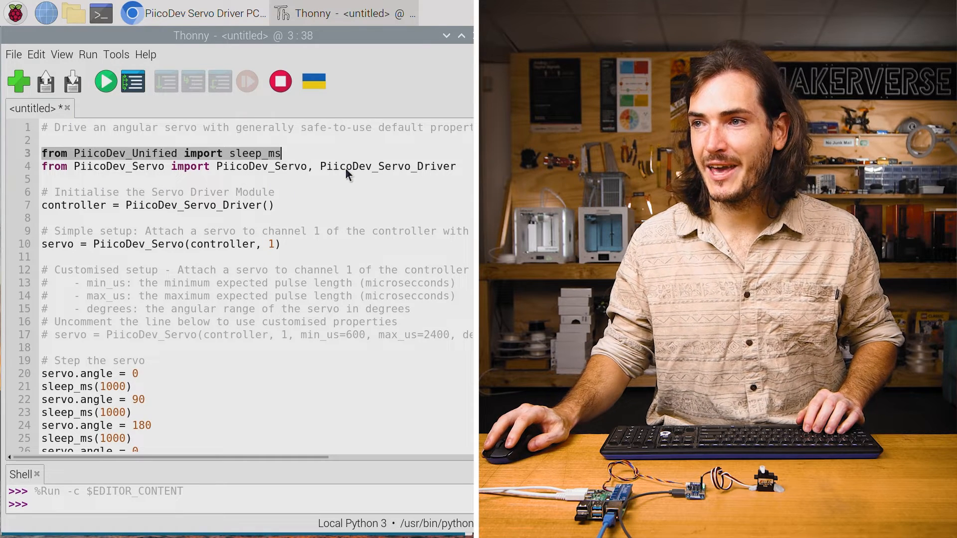
double_click(386, 167)
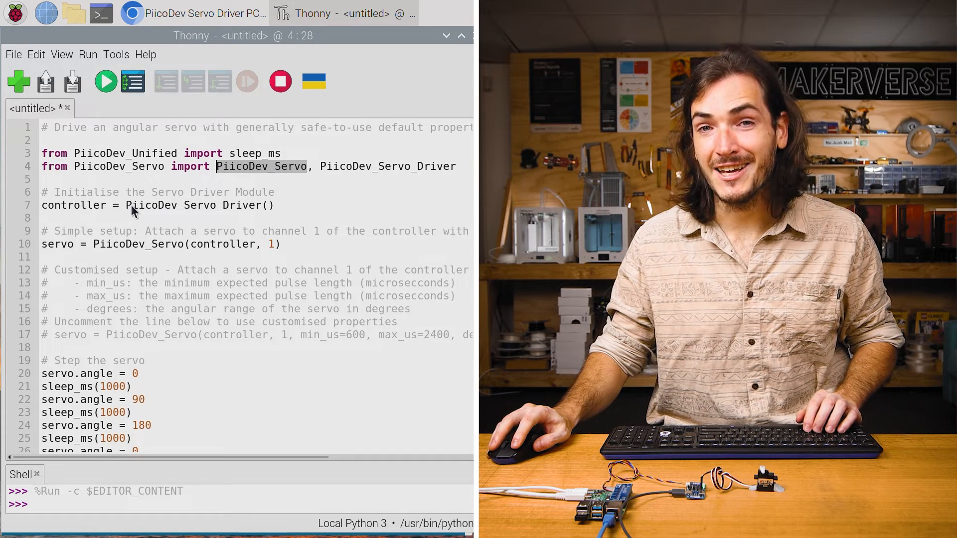
double_click(189, 205)
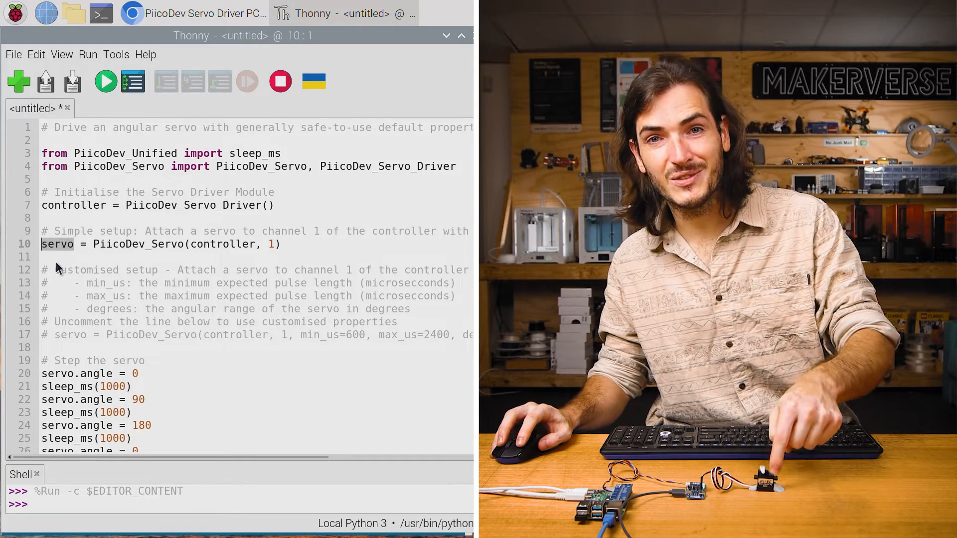
scroll(down, 3)
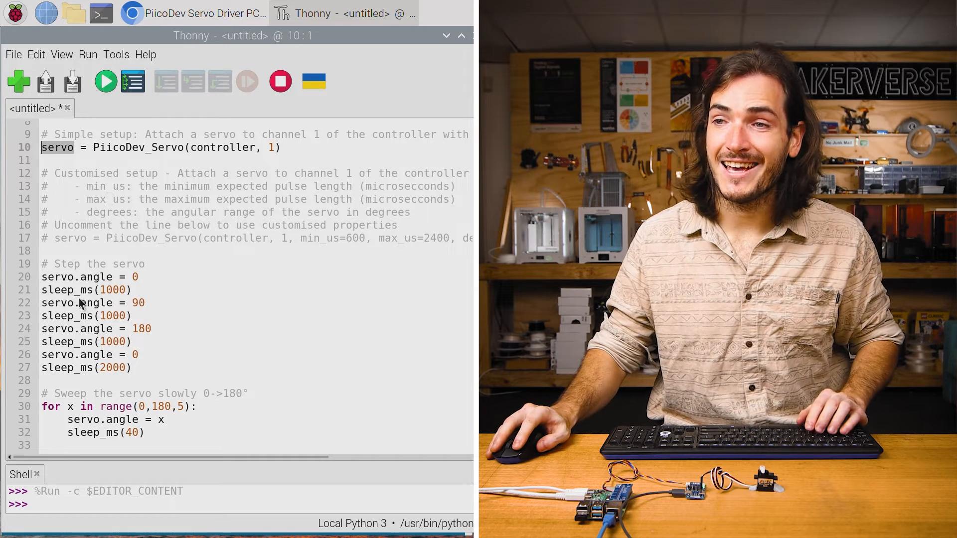
double_click(76, 276)
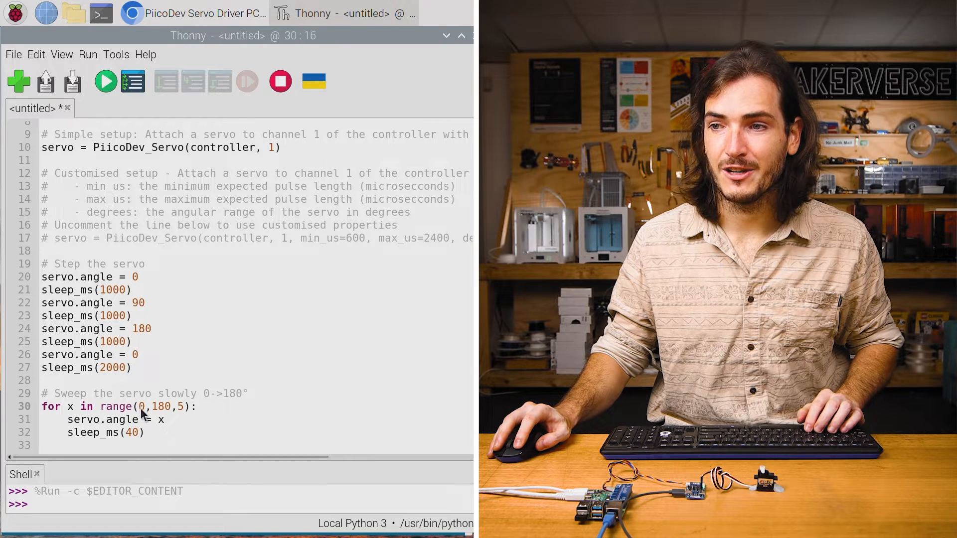
double_click(145, 406)
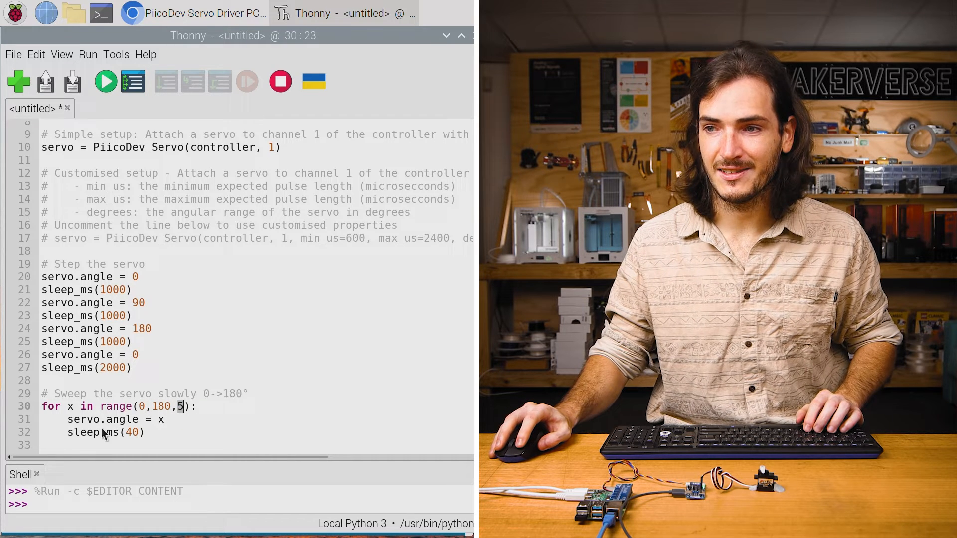
double_click(114, 420)
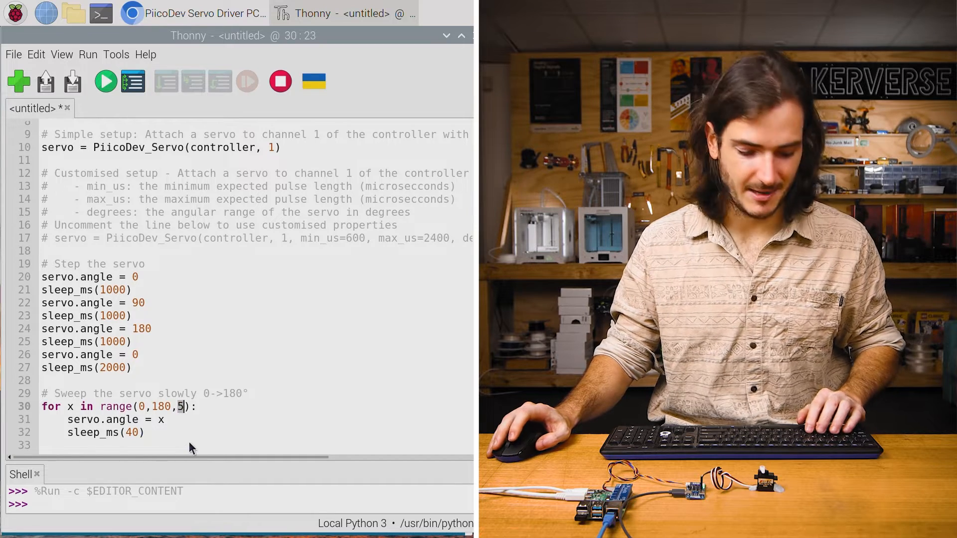
Change the sweep loop's step on line 30 from 5, trying 1 and then 20
text(1)
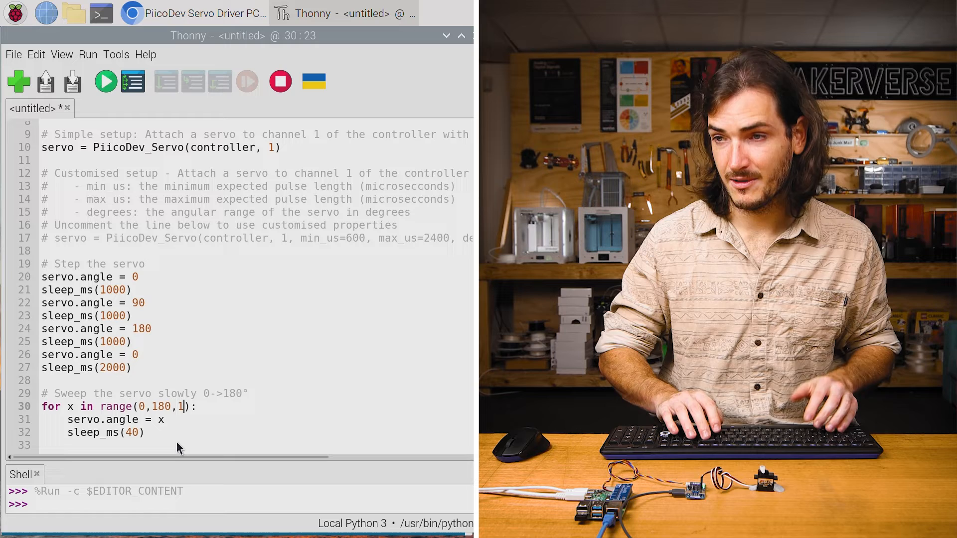
key(BackSpace)
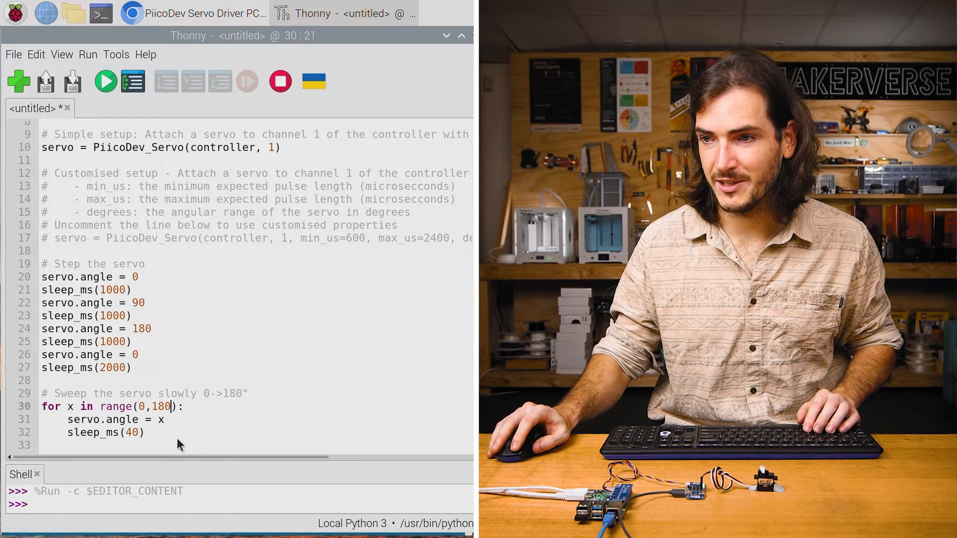
text(20)
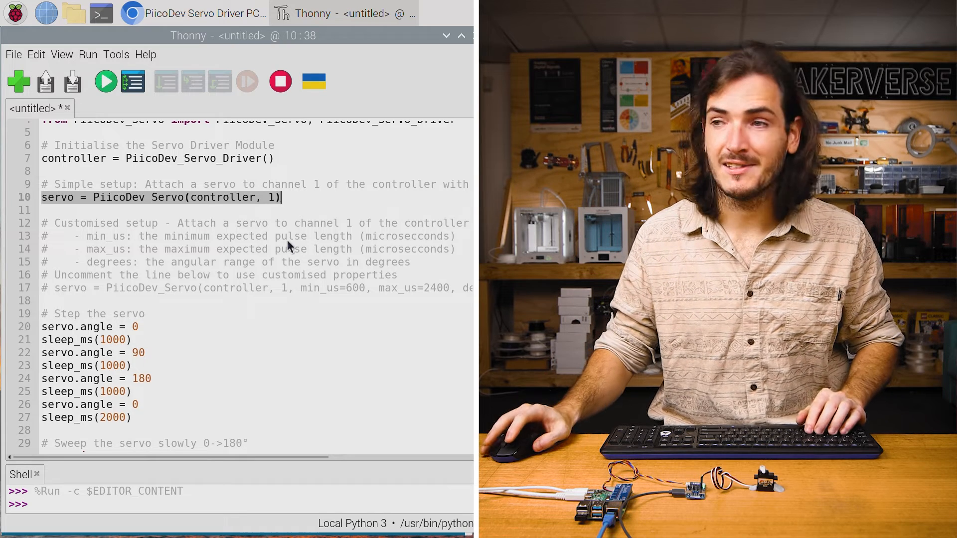
mouse_move(124, 210)
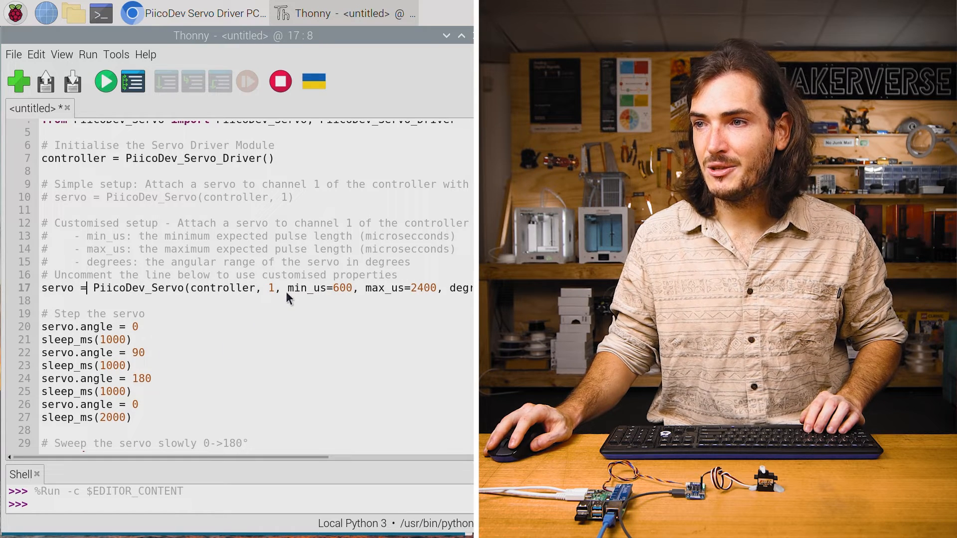
Highlight the min_us, max_us and degrees arguments on line 17 and start saving the script
double_click(323, 288)
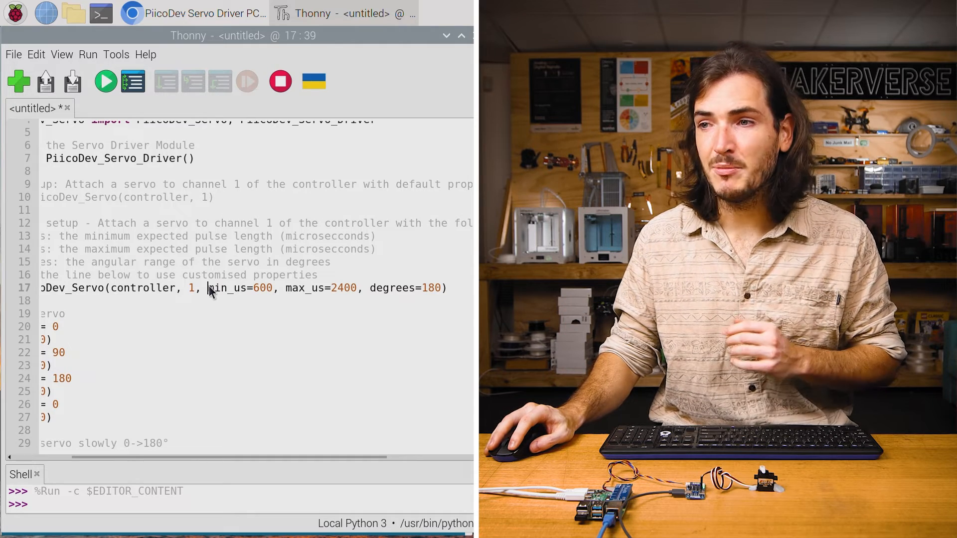
drag(208, 287, 438, 287)
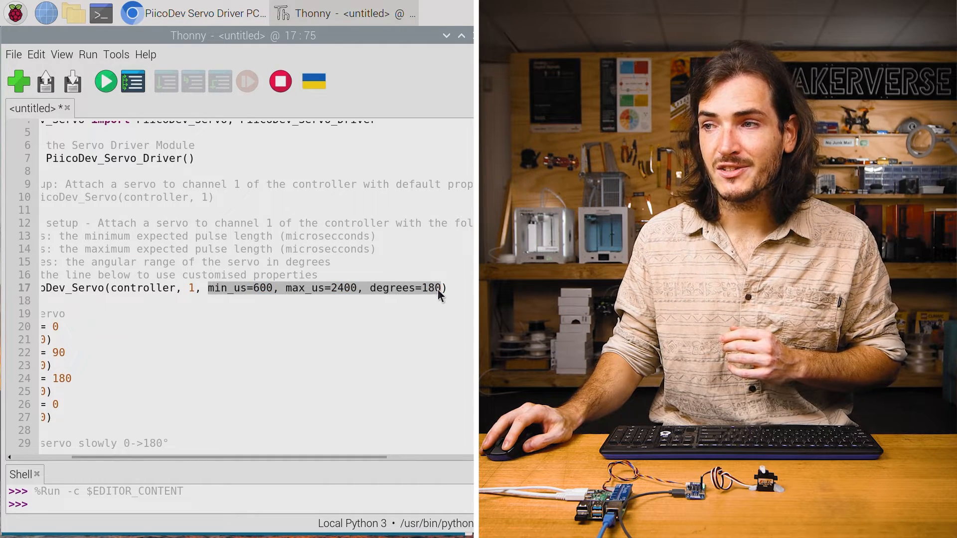
mouse_move(382, 330)
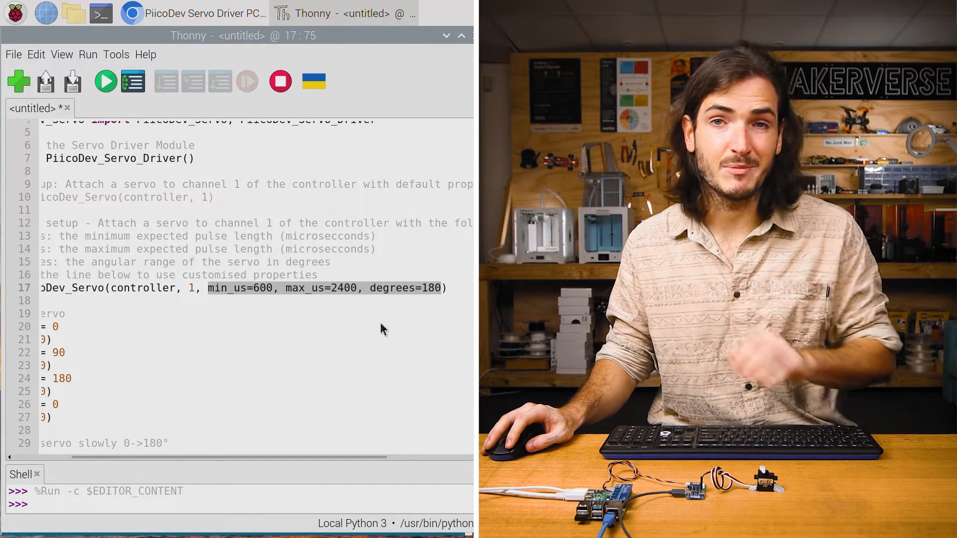
click(72, 81)
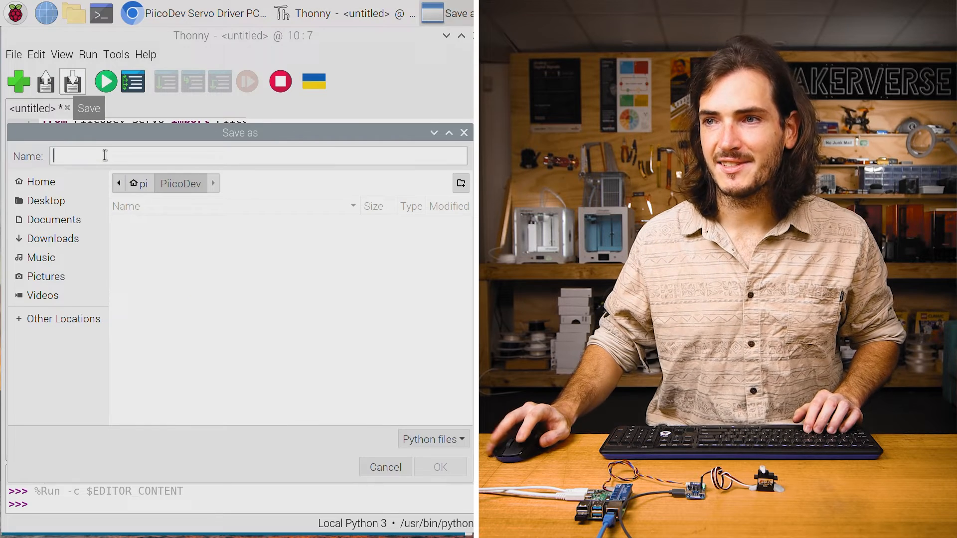
Save the script as angular-servo.py in the PiicoDev folder
text(angular-servo.py)
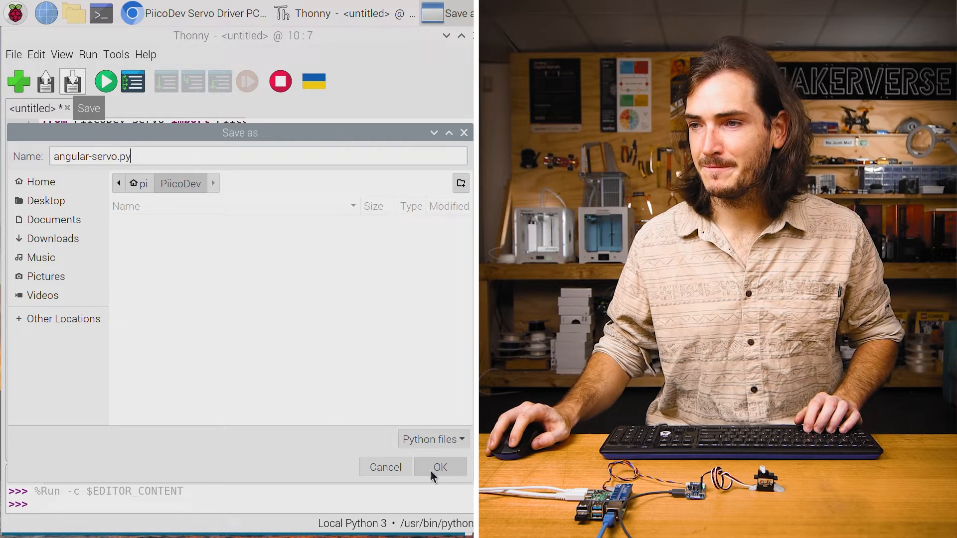
click(440, 467)
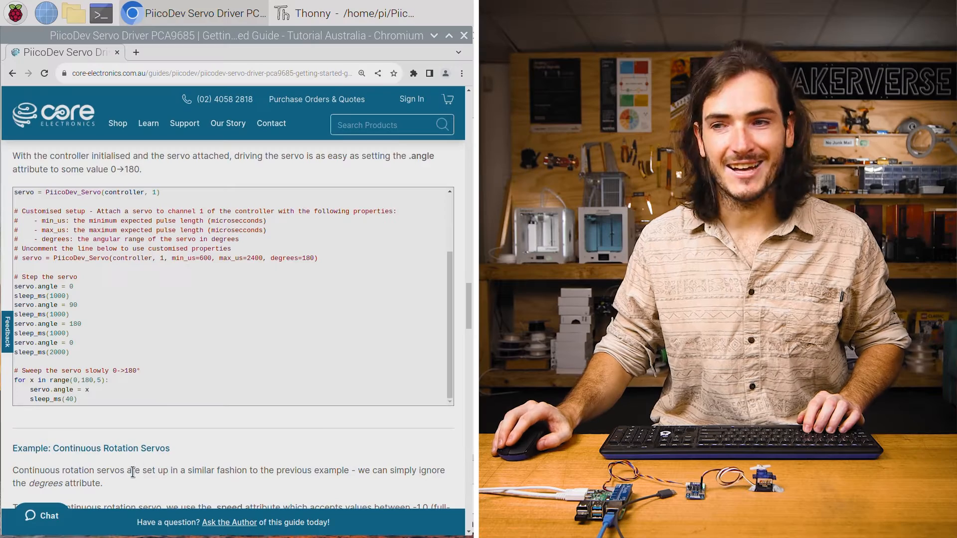
Scroll the guide down to the Continuous Rotation Servos example code
scroll(down, 3)
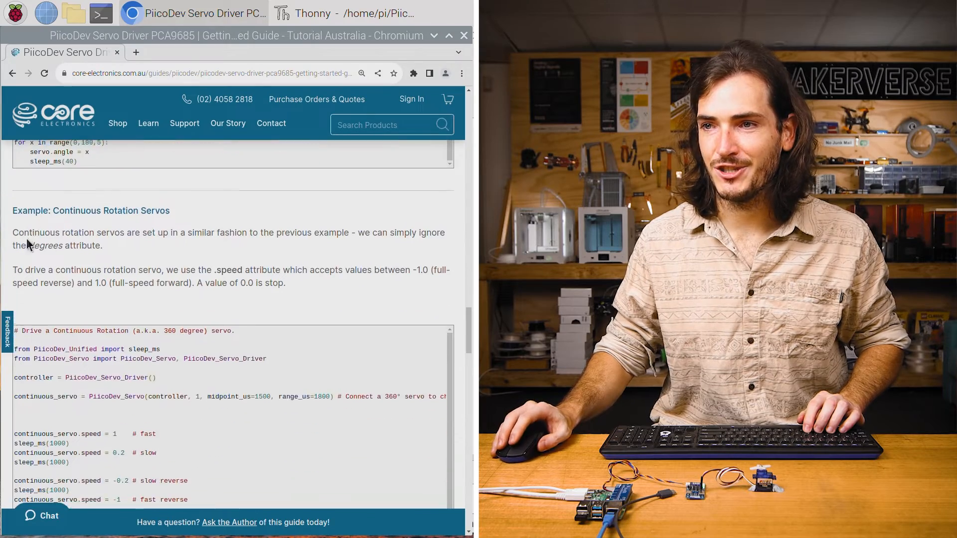
scroll(down, 3)
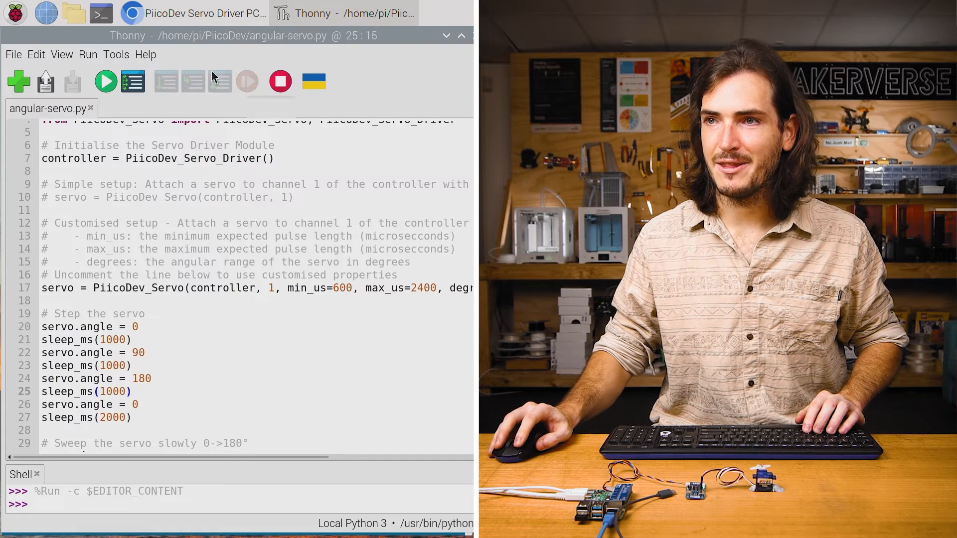
Start a new script with the continuous rotation example and highlight PiicoDev_Servo on line 8
click(18, 81)
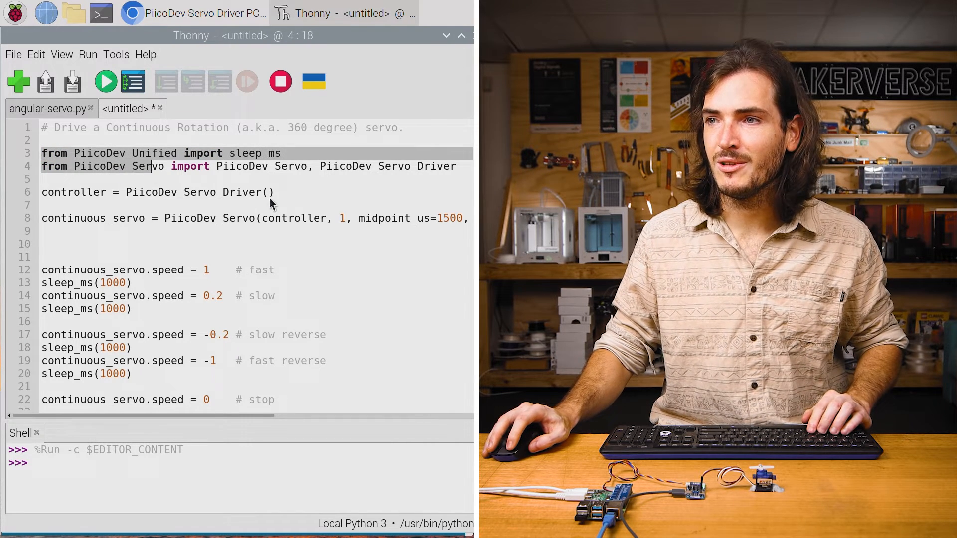
click(344, 218)
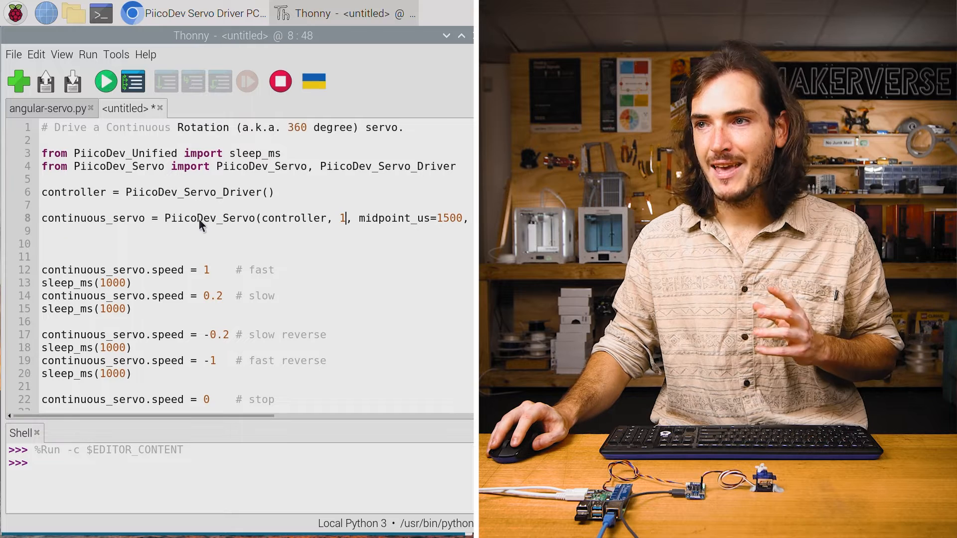
double_click(208, 218)
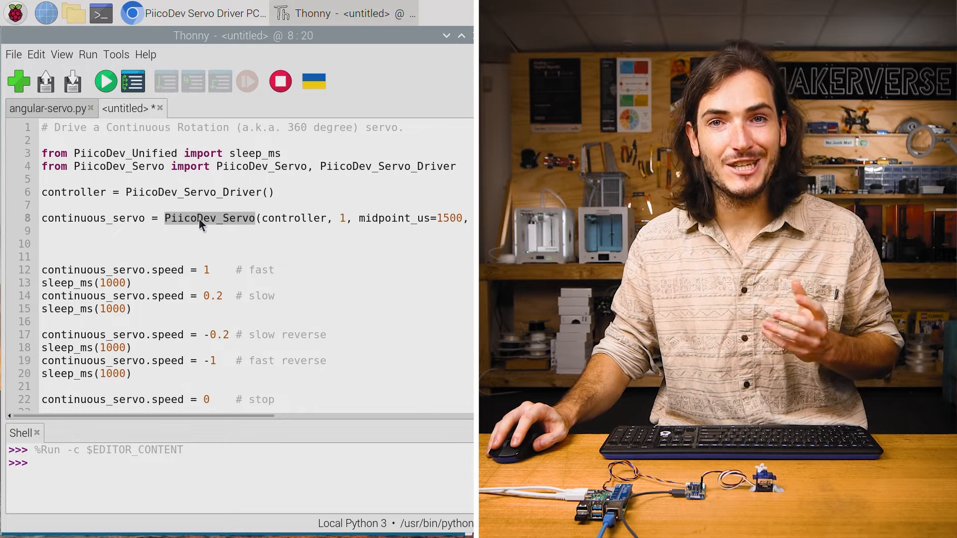
scroll(right, 3)
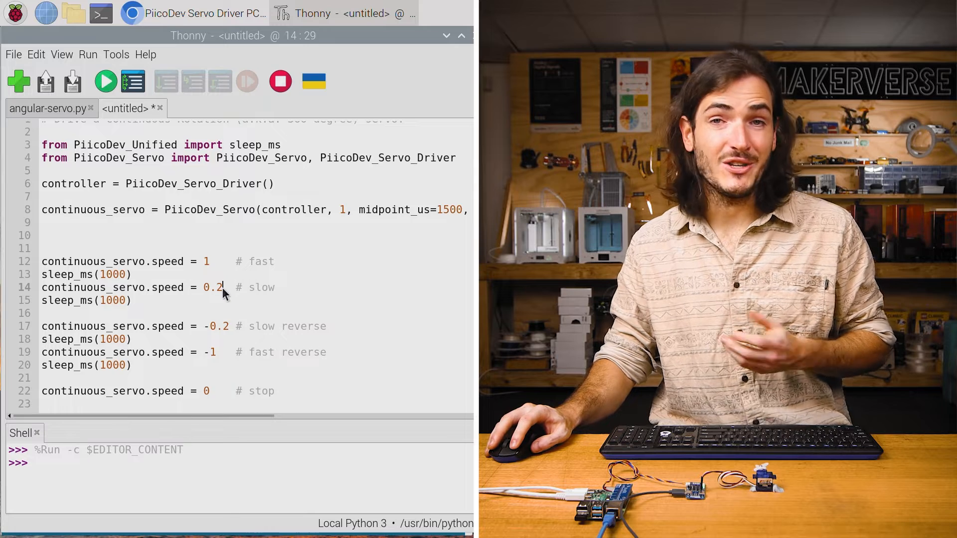
mouse_move(232, 332)
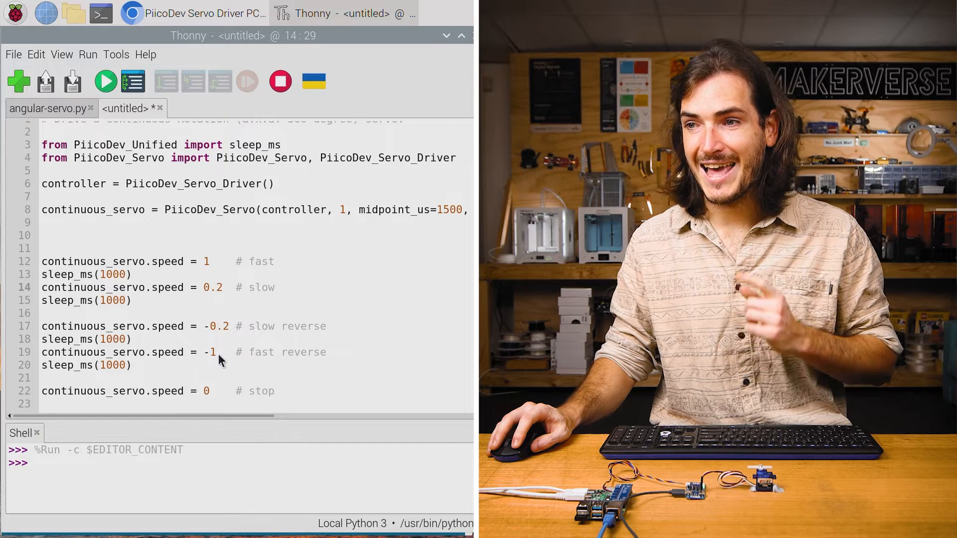
Trim the speed lines so only the speed = 0 stop command remains
click(222, 287)
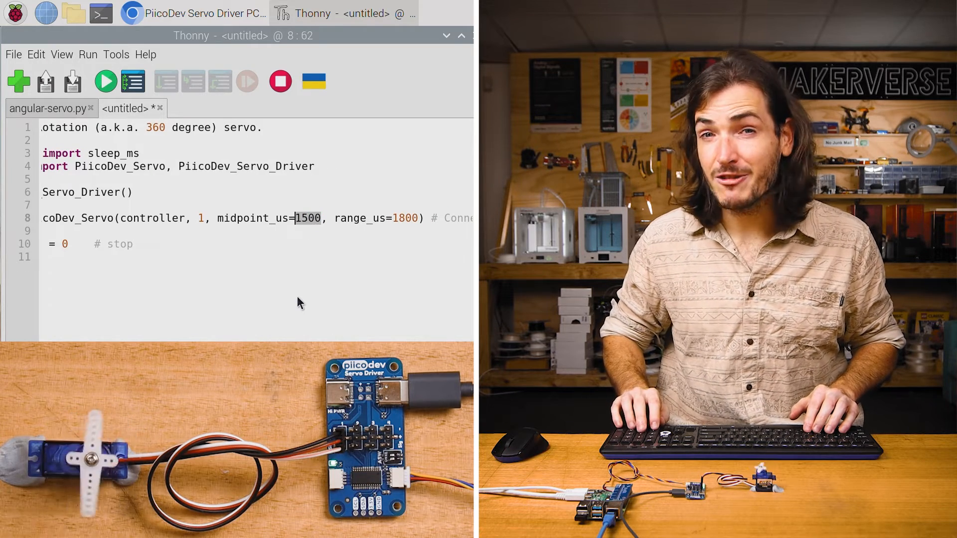
Change the continuous servo's midpoint_us from 1500 to 1575, keeping range_us=1800
key(BackSpace)
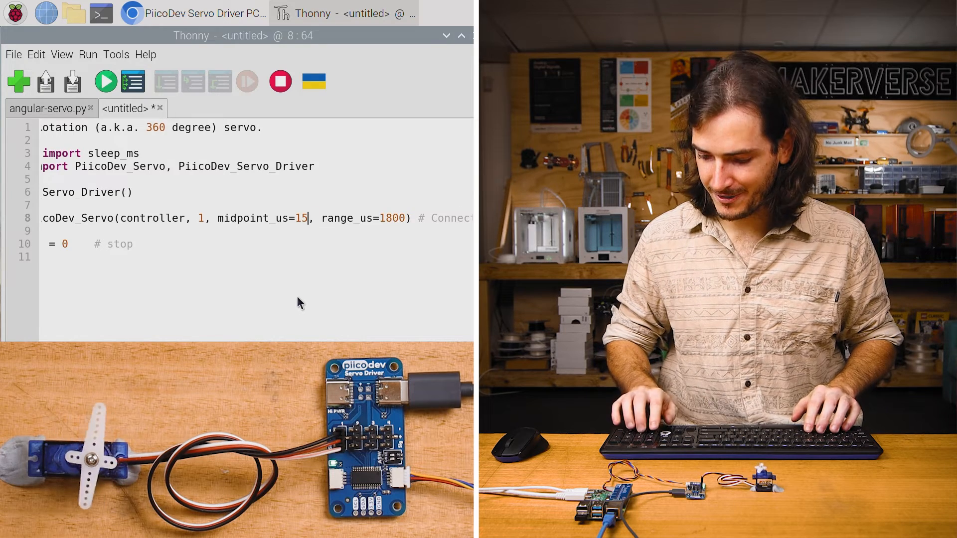
text(75)
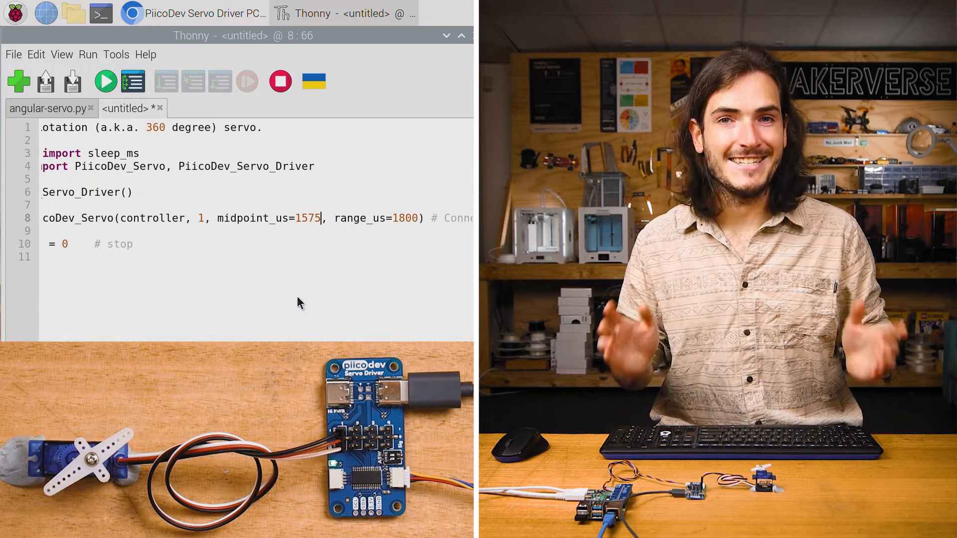
click(105, 81)
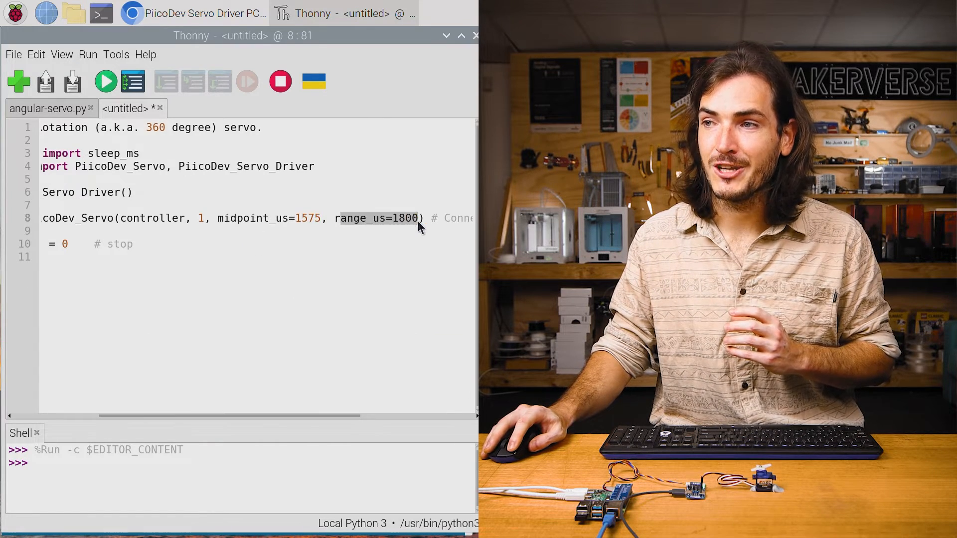
mouse_move(322, 293)
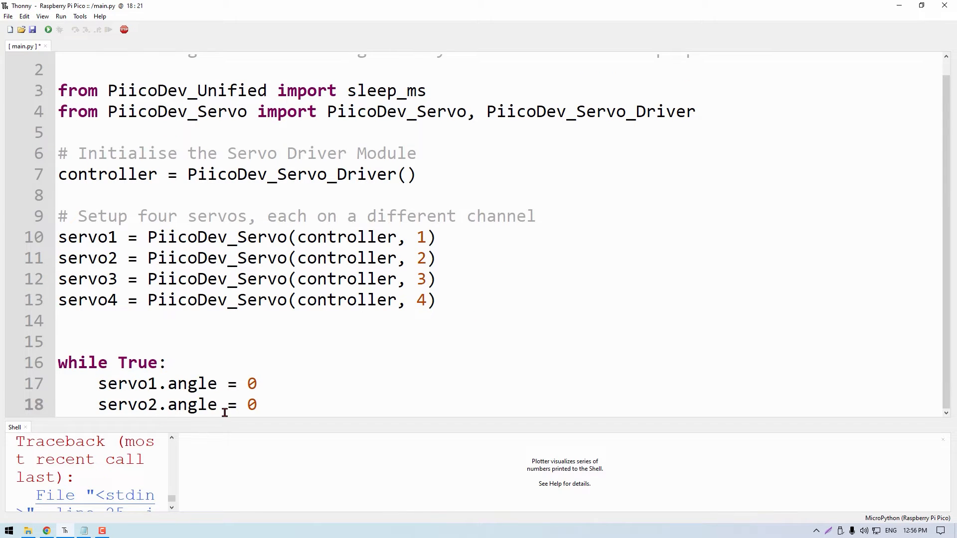
Edit the loop's sleep calls in main.py before renaming the driver to controller_A
text(sleep)
text(_A)
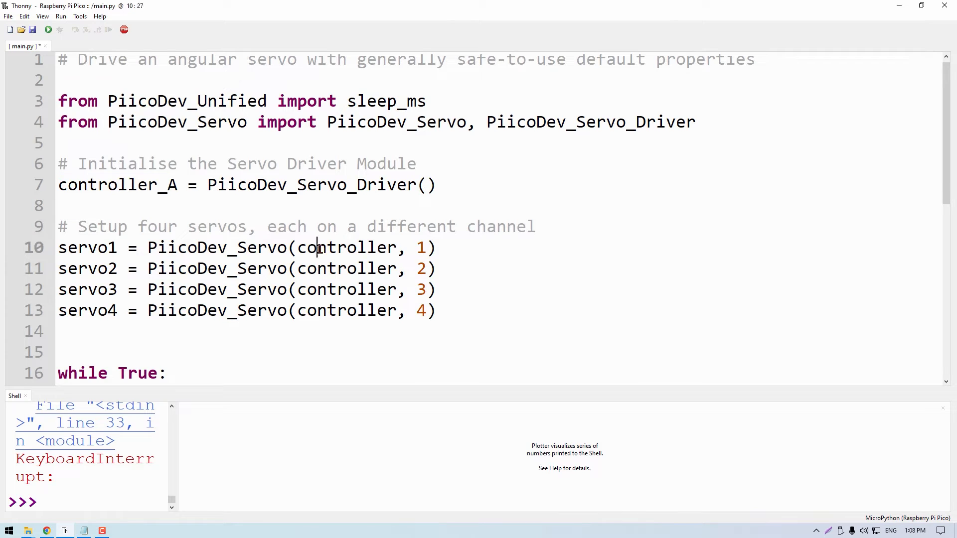
Define controller_A with asw=[0,0] and a duplicated controller_B with asw=[1,0]
text(asw=)
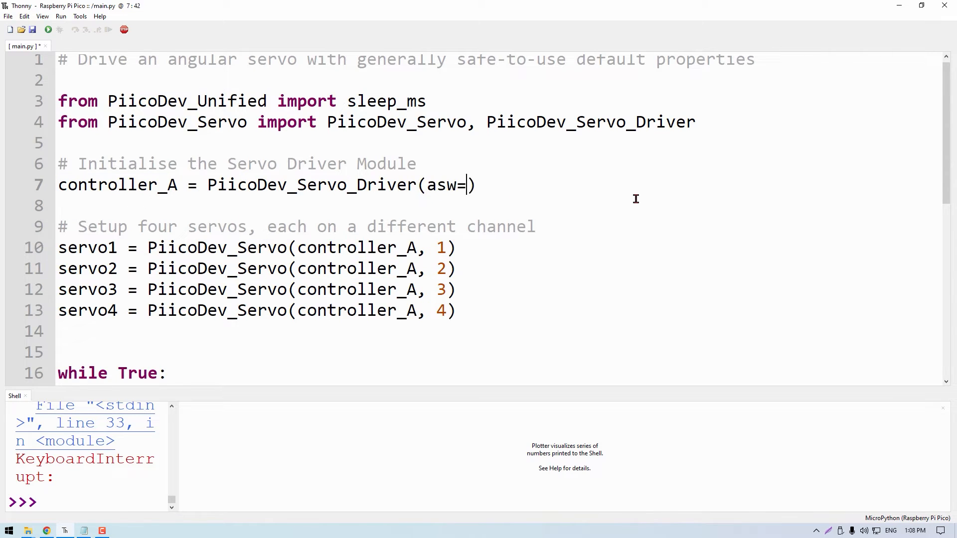
text([0,0])
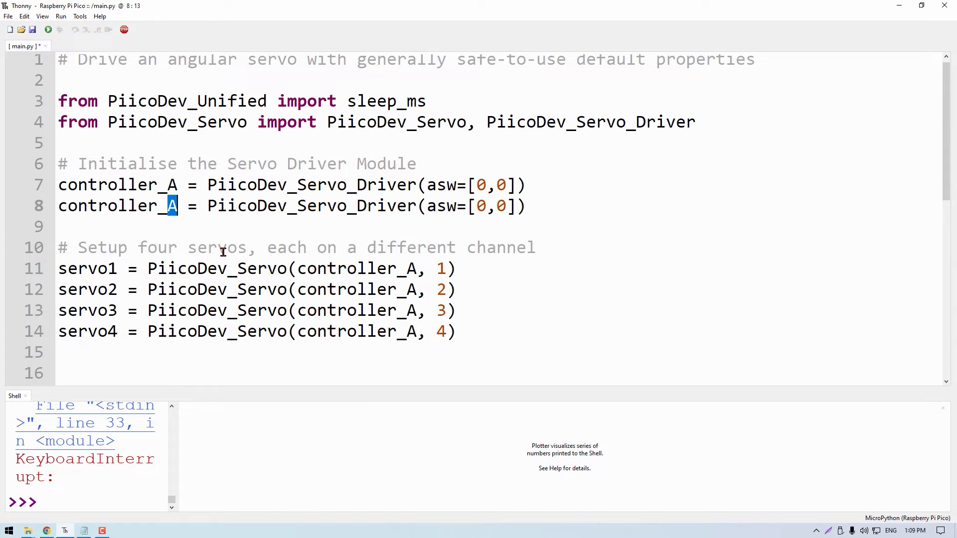
text(B)
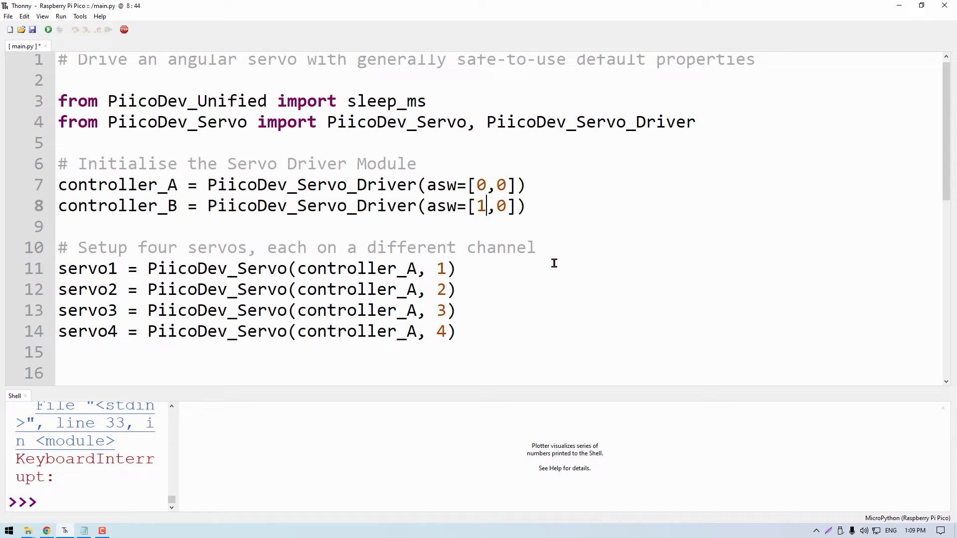
scroll(down, 3)
text(# Setup)
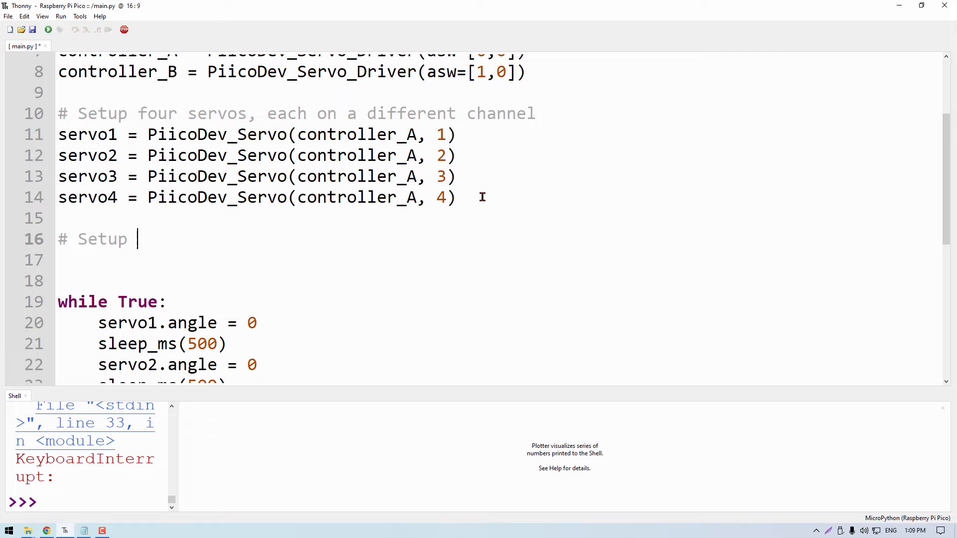
Add a 'servos on second servo' comment and servo5–servo8 on controller_B channels 1–4
text(servos on second servo driver)
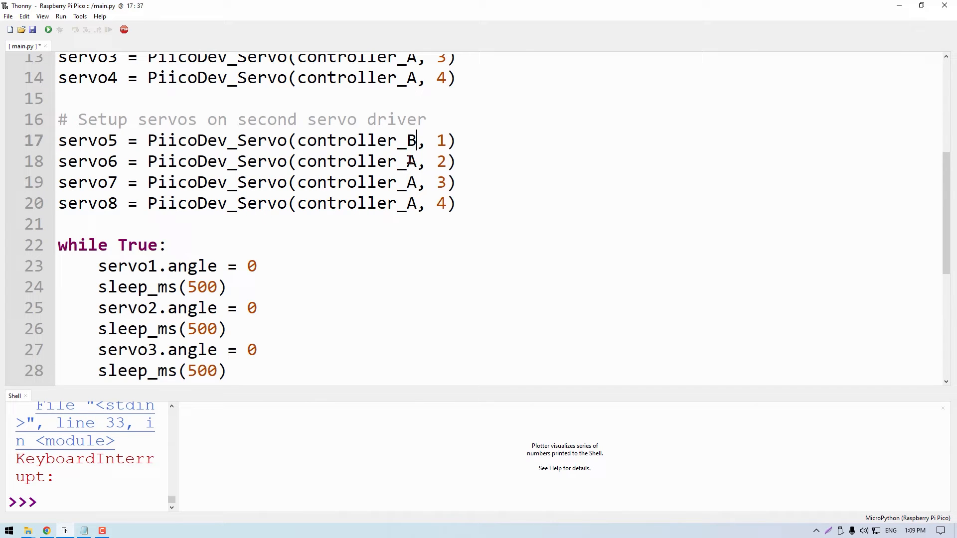
scroll(down, 3)
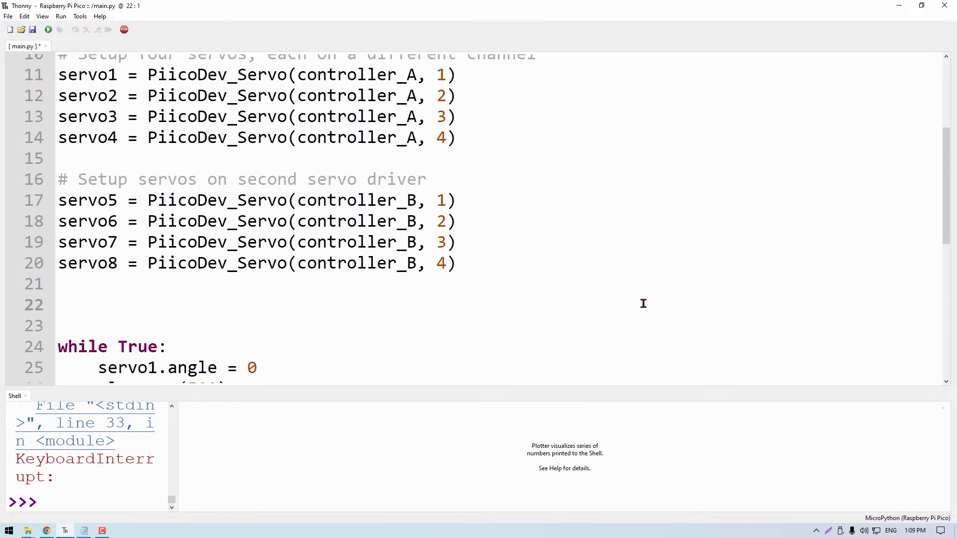
Begin the list servos = [servo1, servo2, servo3, servo4, servo5, ..
text(servos = [servo1, servo2, servo3, servo4, servo5,)
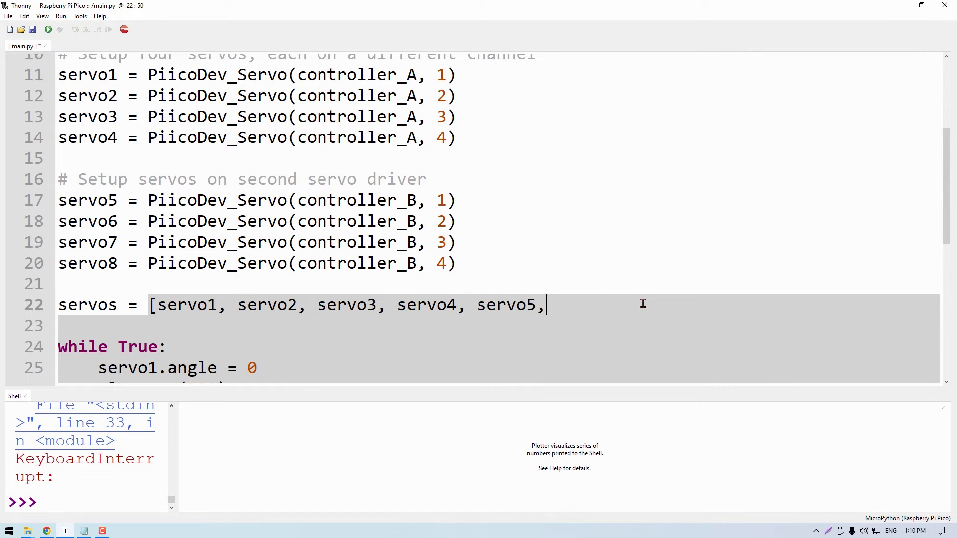